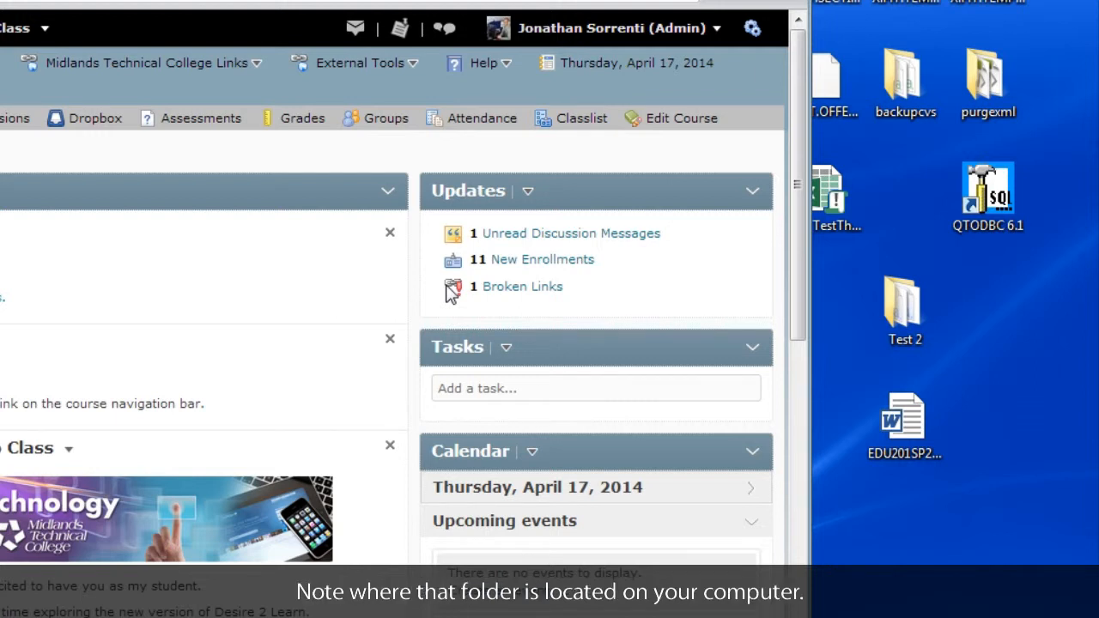
{"action": "mouse_move", "coordinate": [707, 296]}
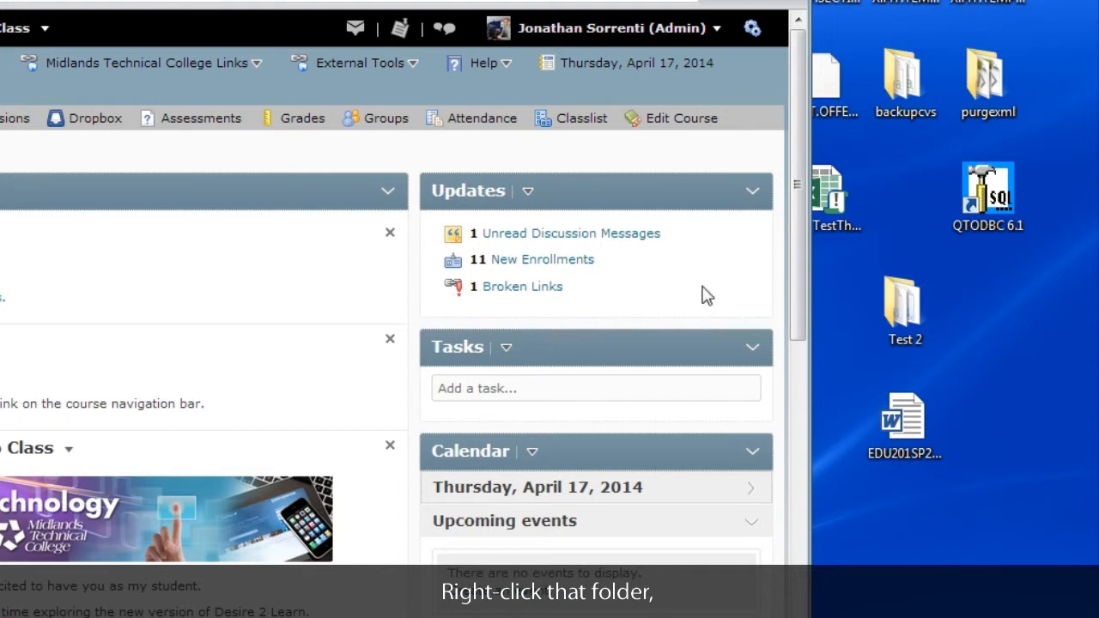
Step: Send the desktop Test 2 folder to a Compressed (zipped) folder
{"action": "left_click", "coordinate": [905, 309]}
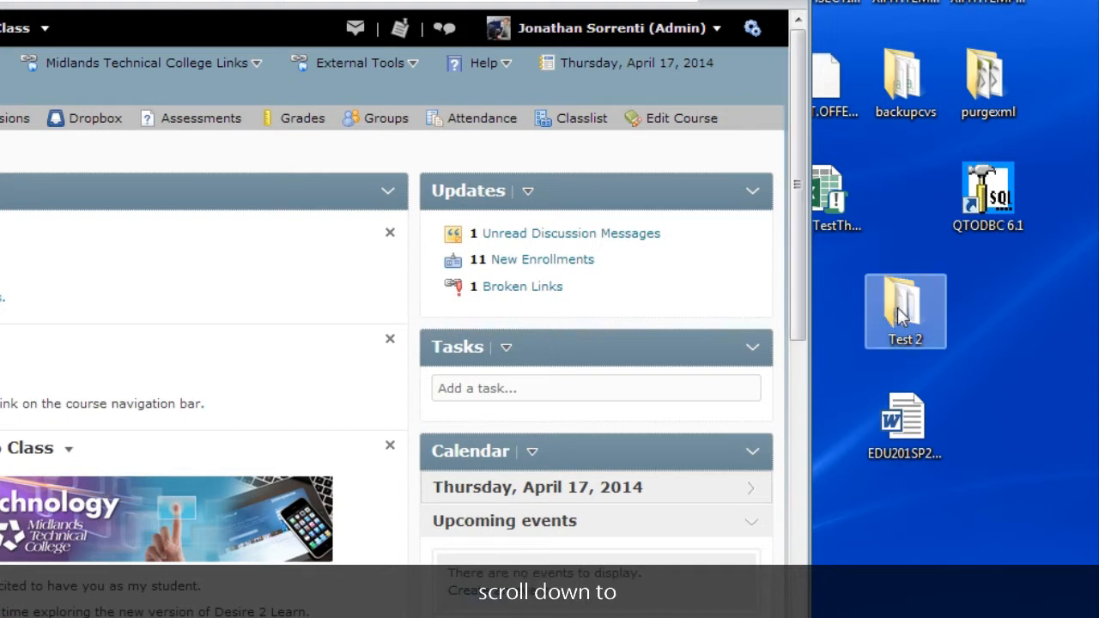
{"action": "right_click", "coordinate": [904, 311]}
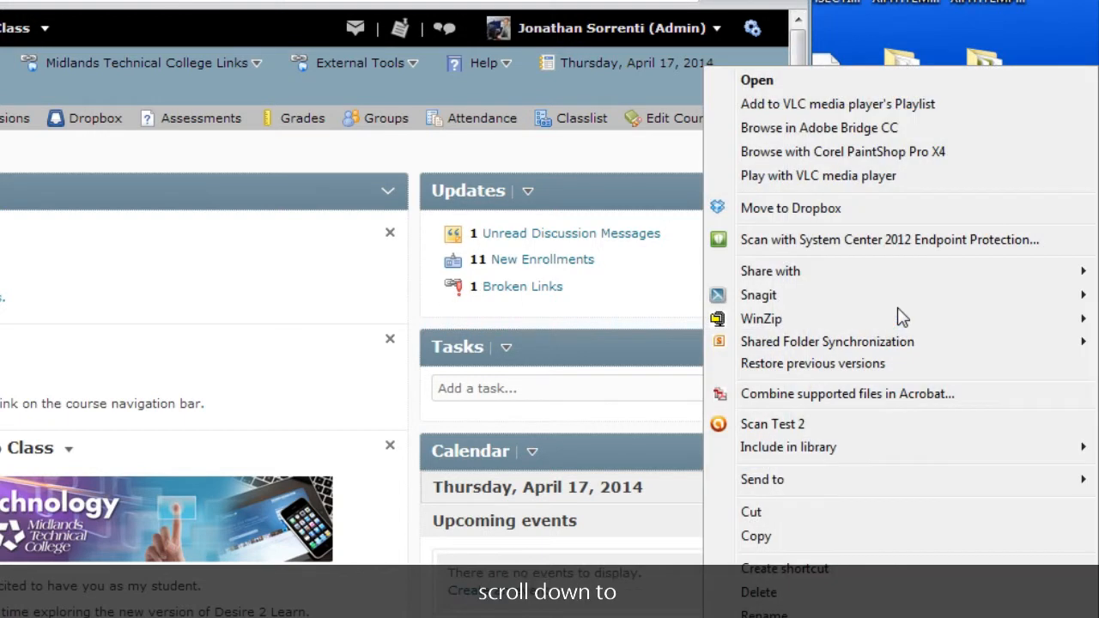
{"action": "mouse_move", "coordinate": [885, 363]}
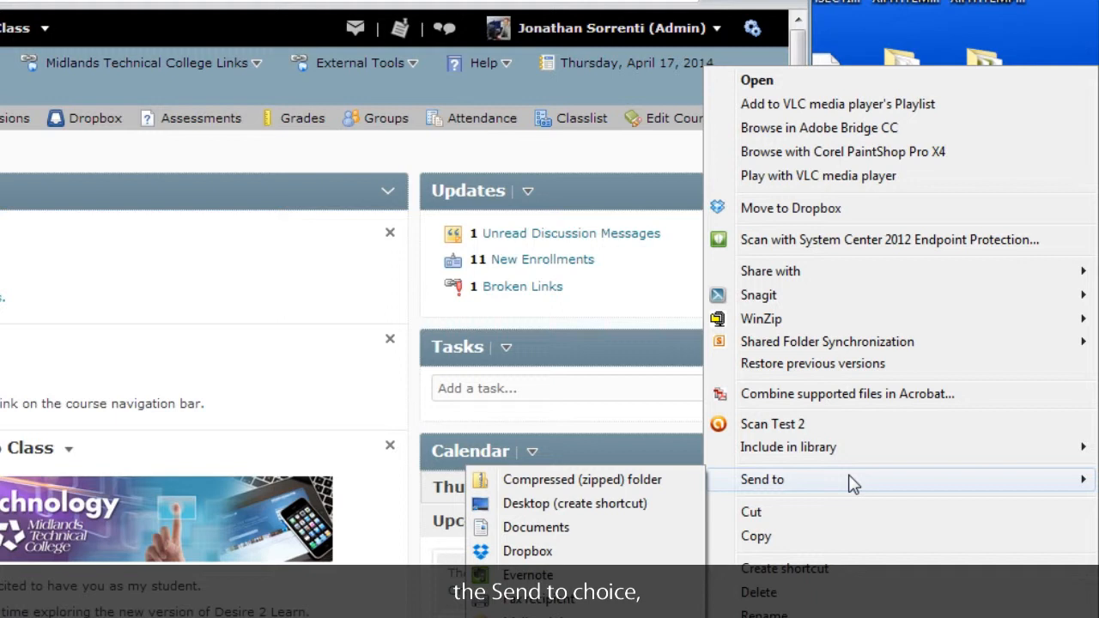
{"action": "mouse_move", "coordinate": [582, 479]}
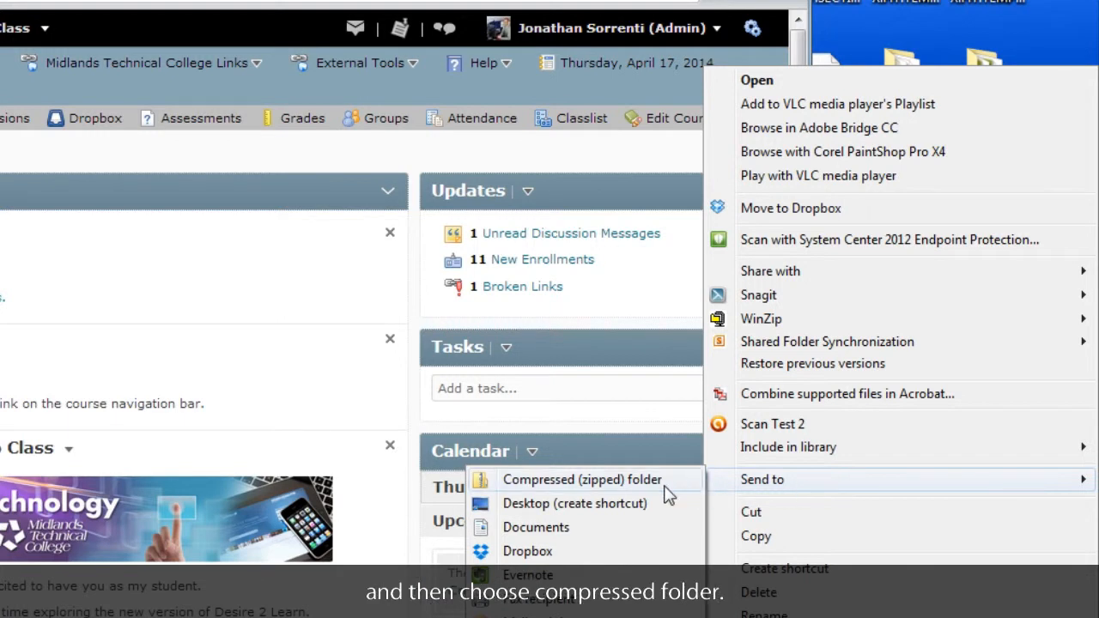
{"action": "left_click", "coordinate": [582, 479]}
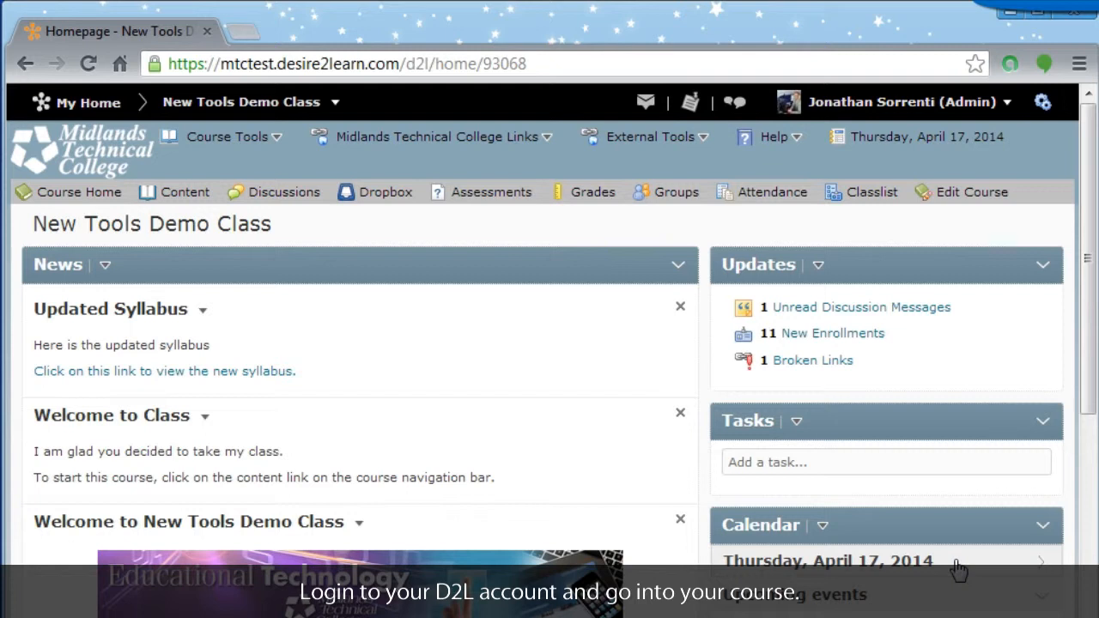
{"action": "mouse_move", "coordinate": [400, 420]}
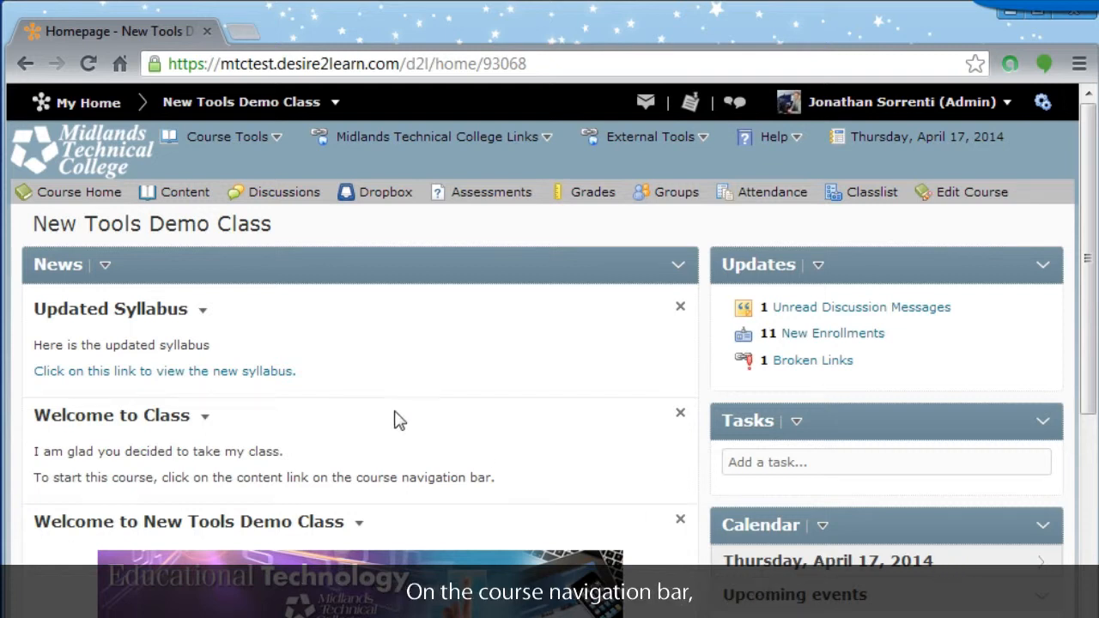
{"action": "mouse_move", "coordinate": [285, 202]}
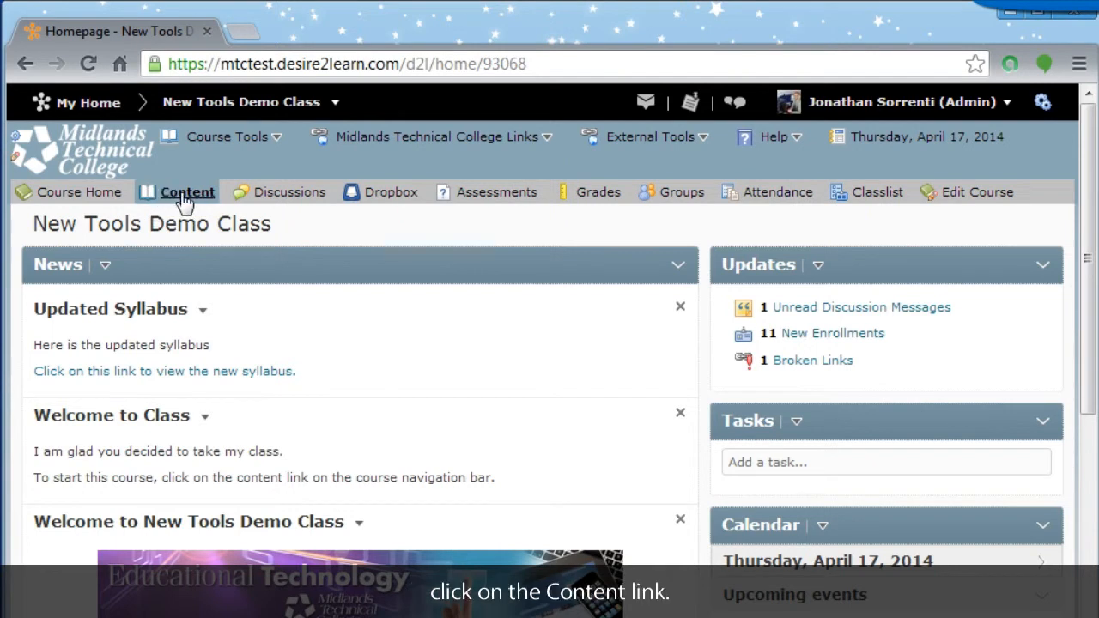
Step: Navigate via Content, Table of Contents and Related Tools to Manage Files
{"action": "left_click", "coordinate": [187, 191]}
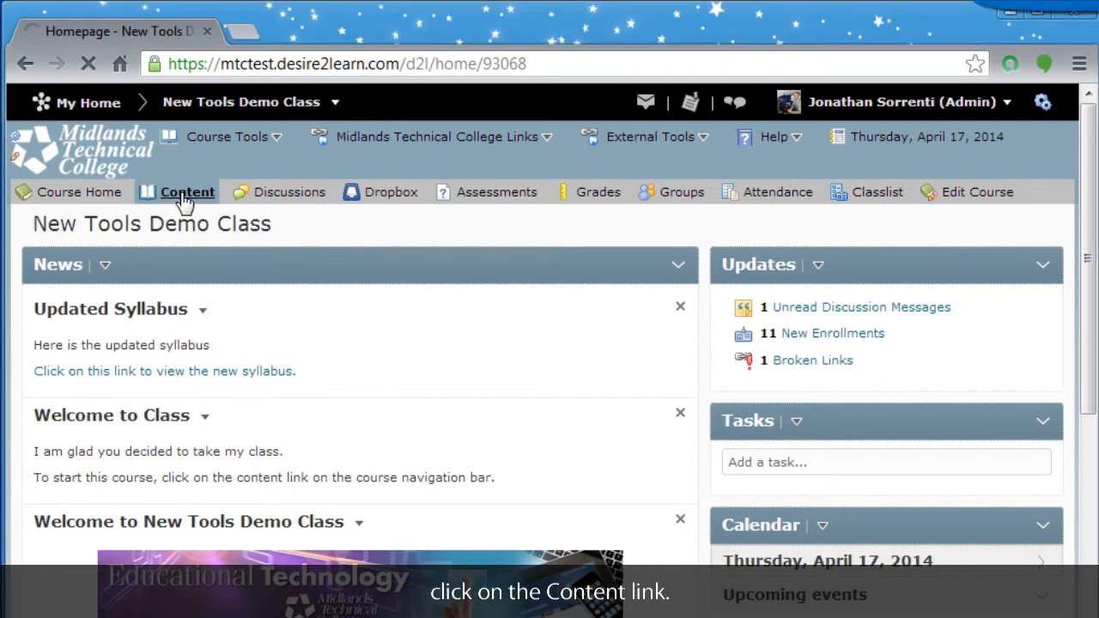
{"action": "left_click", "coordinate": [186, 192]}
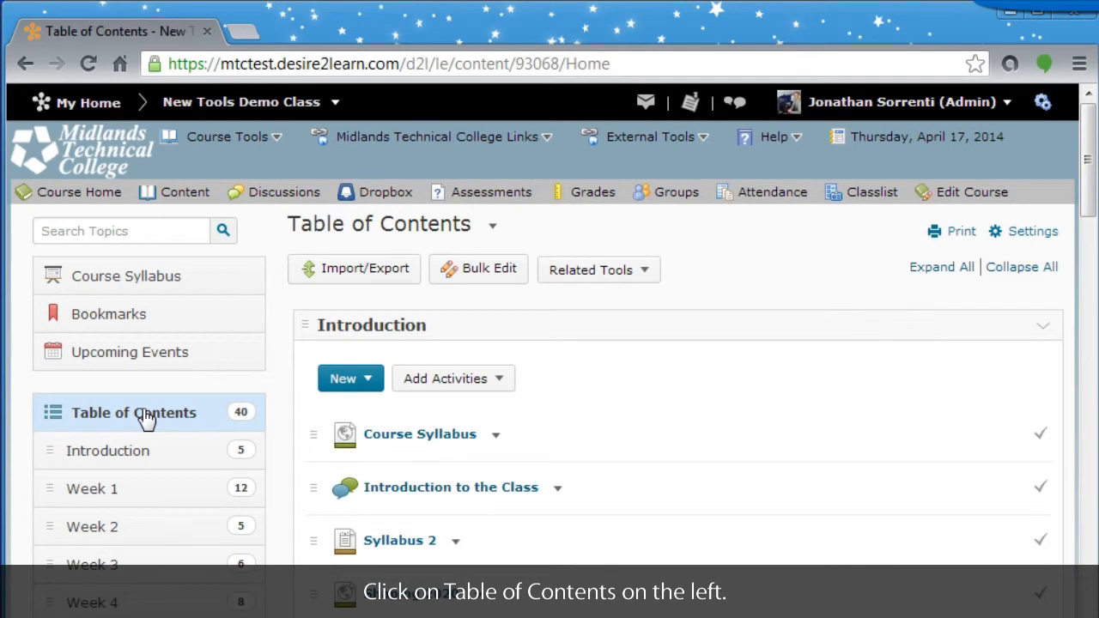
{"action": "mouse_move", "coordinate": [626, 563]}
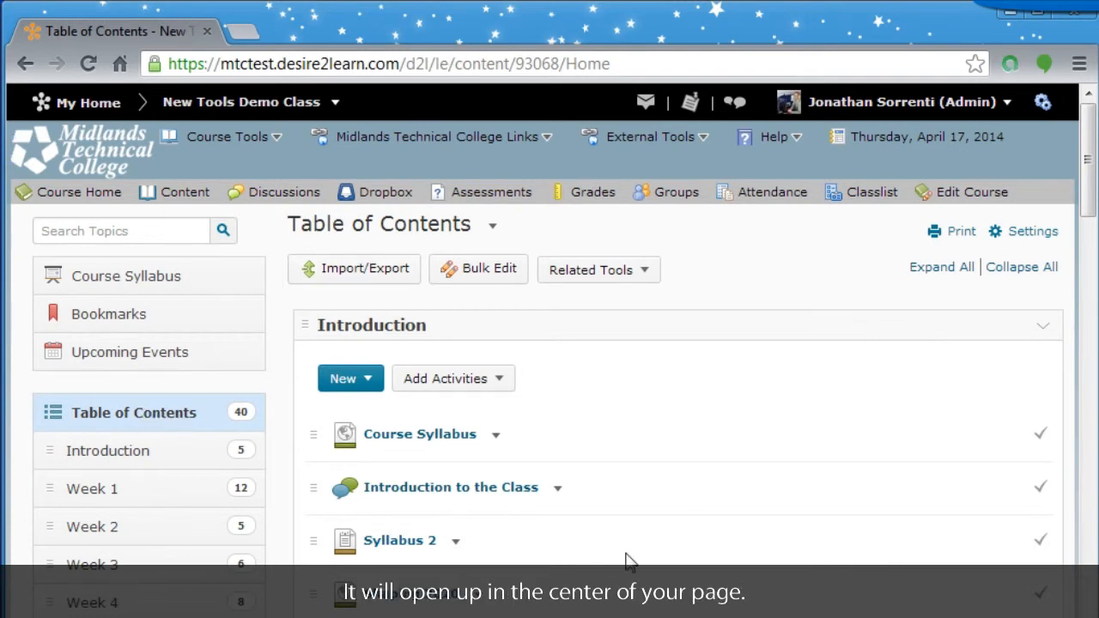
{"action": "mouse_move", "coordinate": [455, 536]}
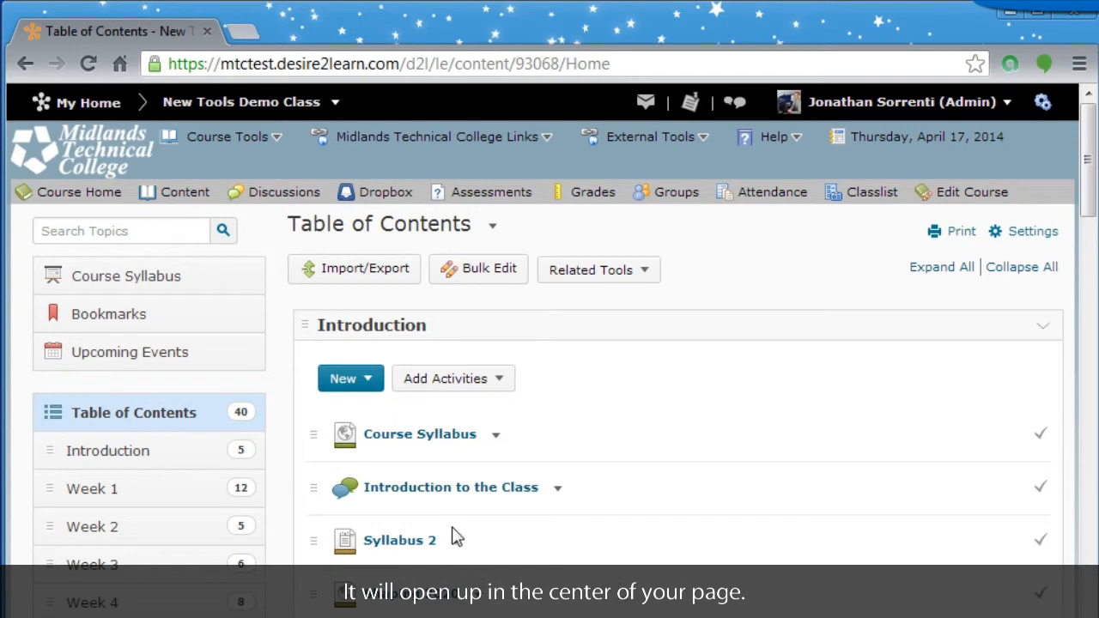
{"action": "mouse_move", "coordinate": [614, 302]}
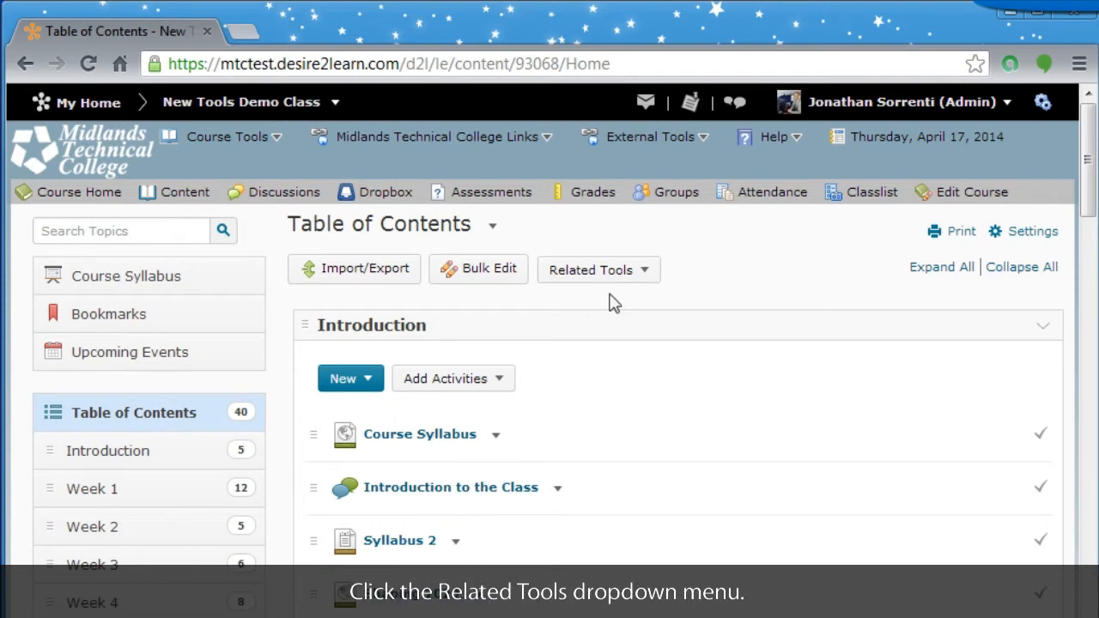
{"action": "mouse_move", "coordinate": [640, 279]}
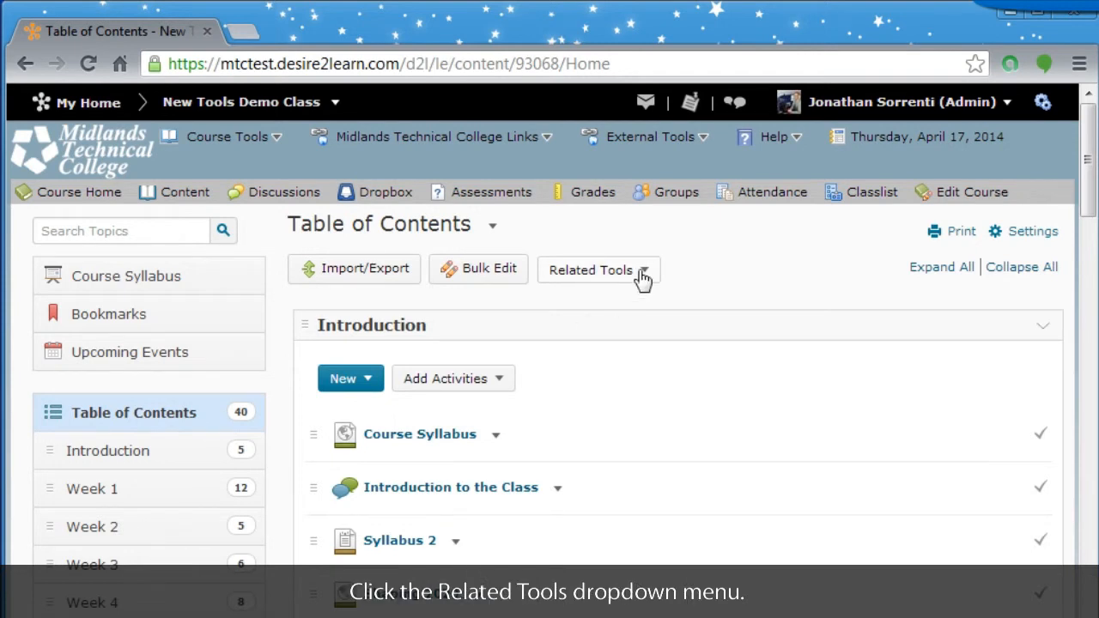
{"action": "left_click", "coordinate": [599, 269]}
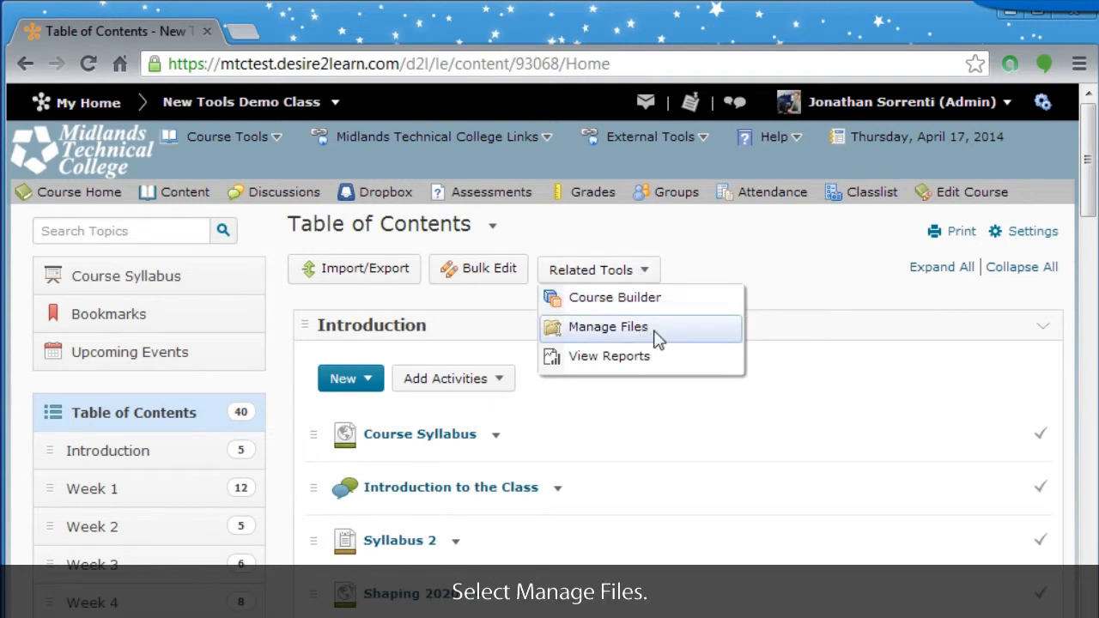
{"action": "left_click", "coordinate": [607, 327]}
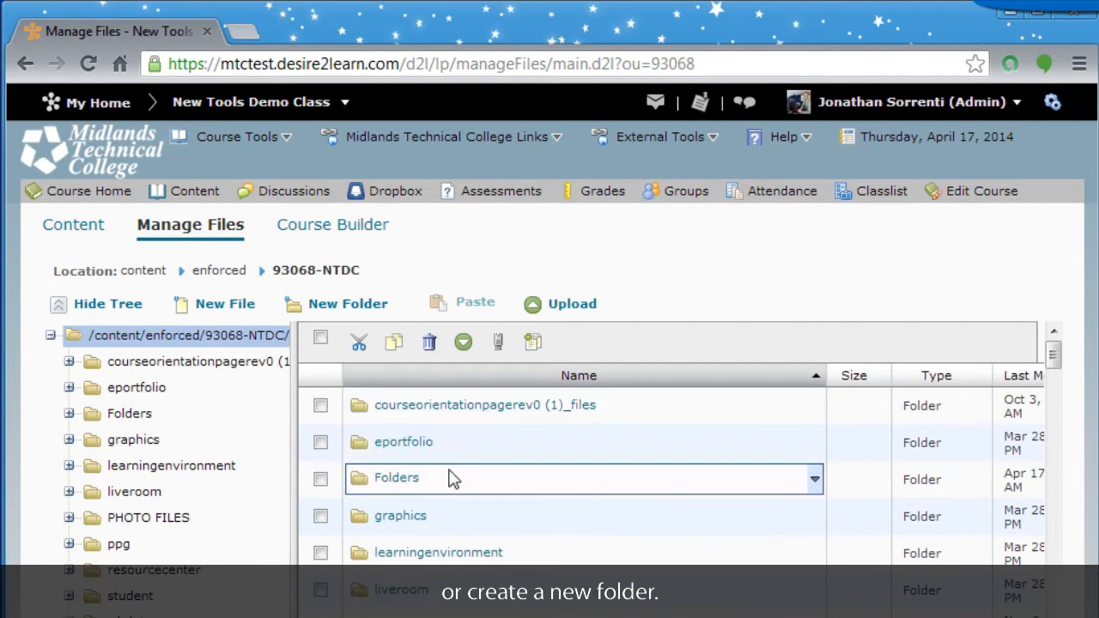
{"action": "mouse_move", "coordinate": [302, 296]}
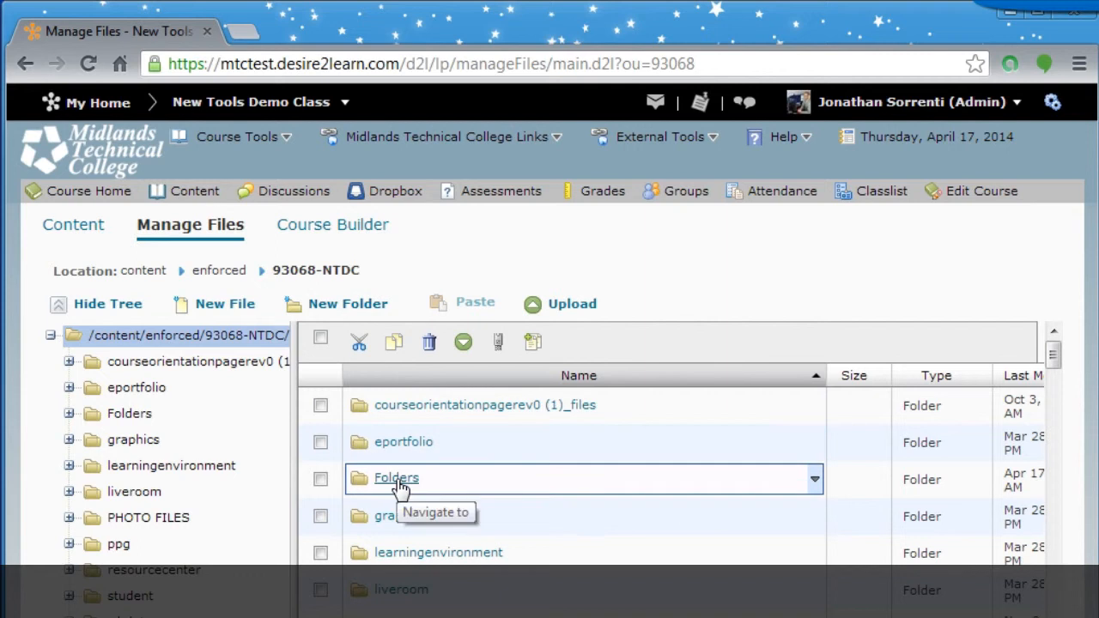
Step: Enter the Folders directory in Manage Files and start an upload there
{"action": "left_click", "coordinate": [396, 478]}
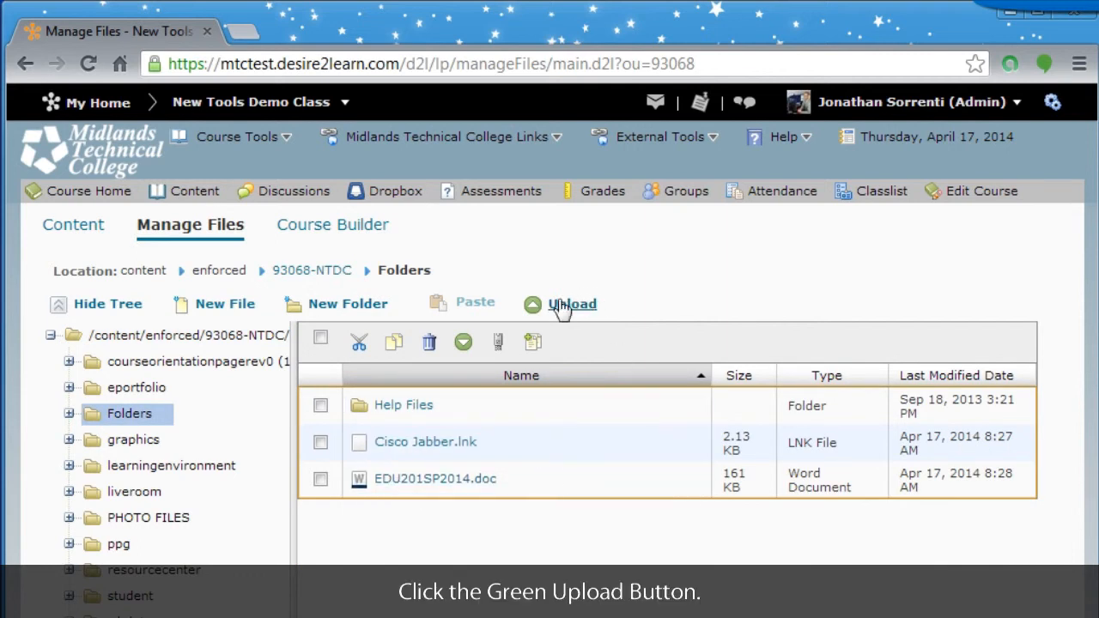
{"action": "left_click", "coordinate": [563, 304]}
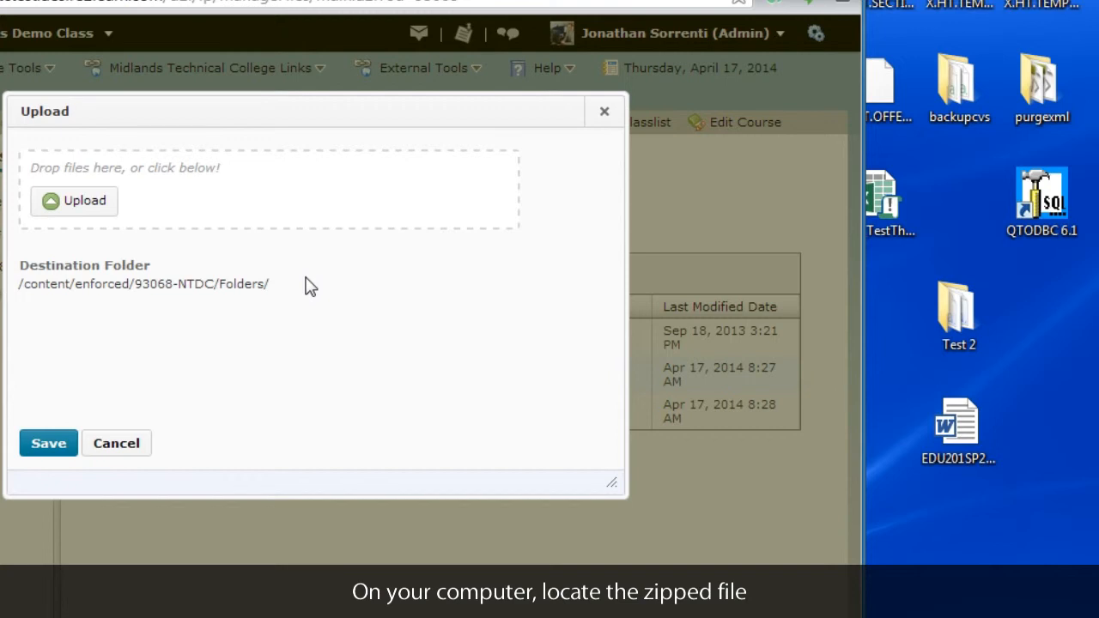
{"action": "mouse_move", "coordinate": [807, 296]}
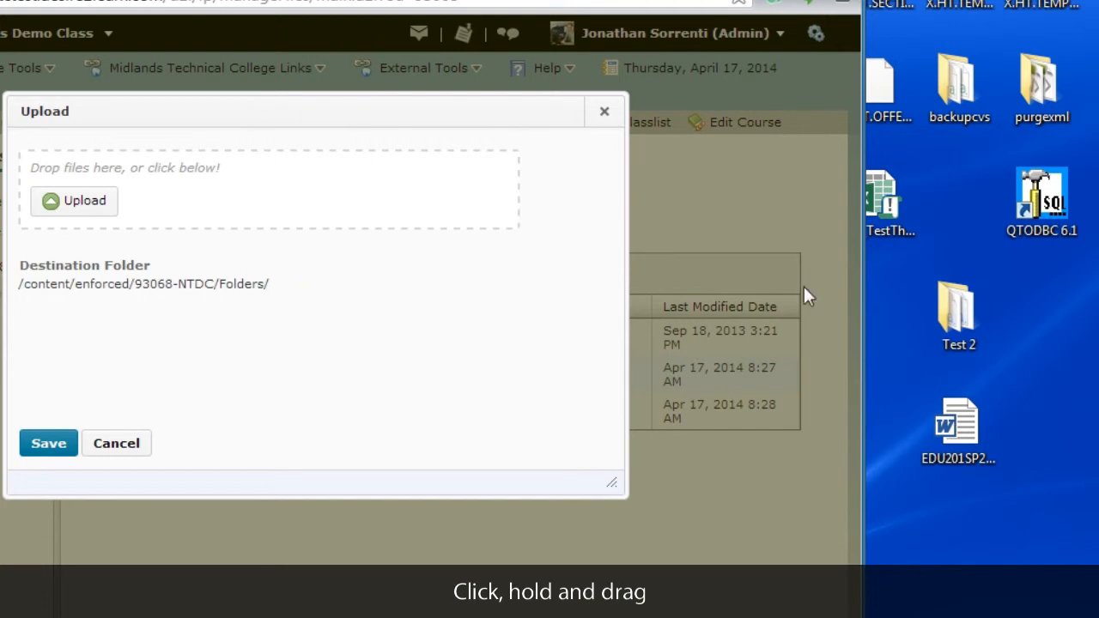
Step: Drag a desktop file onto the Folders upload dialog's drop area
{"action": "left_click", "coordinate": [959, 430]}
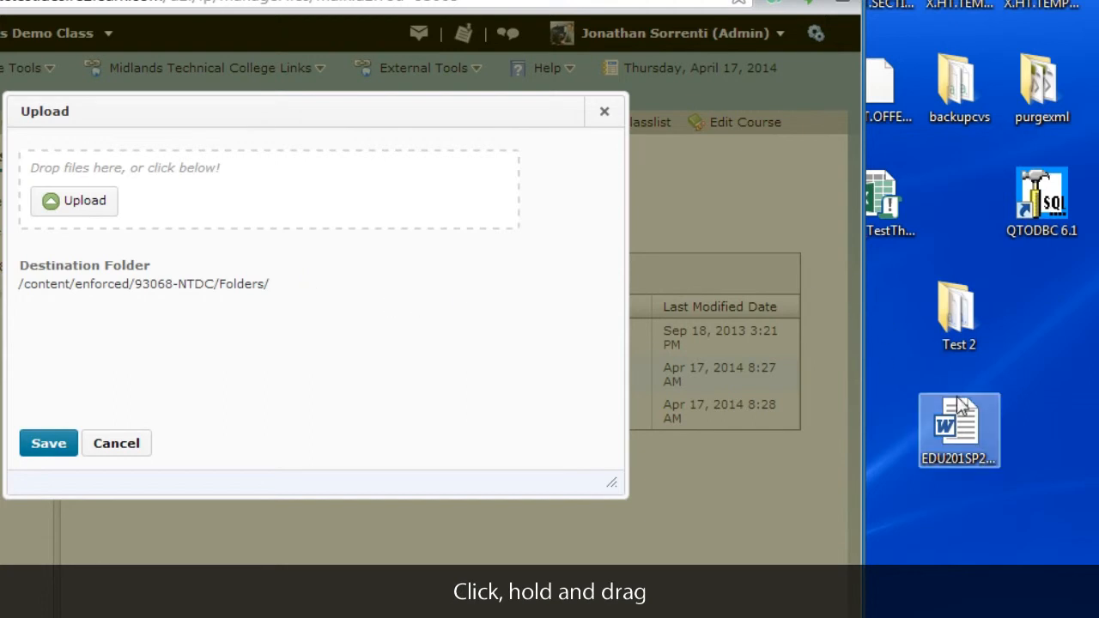
{"action": "left_click_drag", "start_coordinate": [959, 429], "coordinate": [244, 193]}
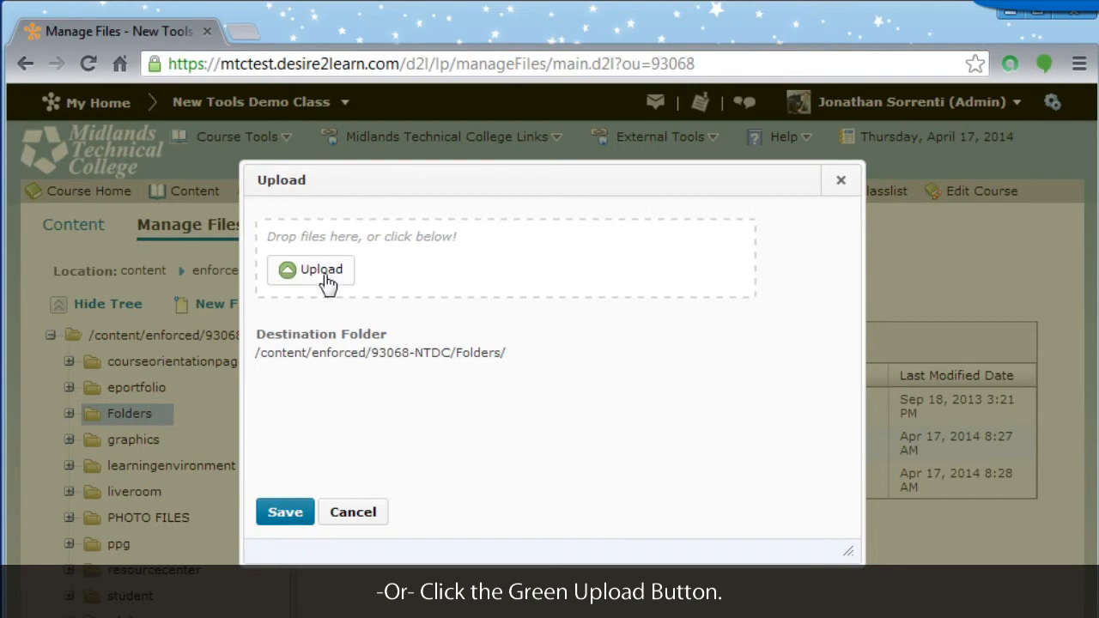
Step: Browse the Desktop, select Test 2.zip, and upload it into Folders
{"action": "left_click", "coordinate": [311, 269]}
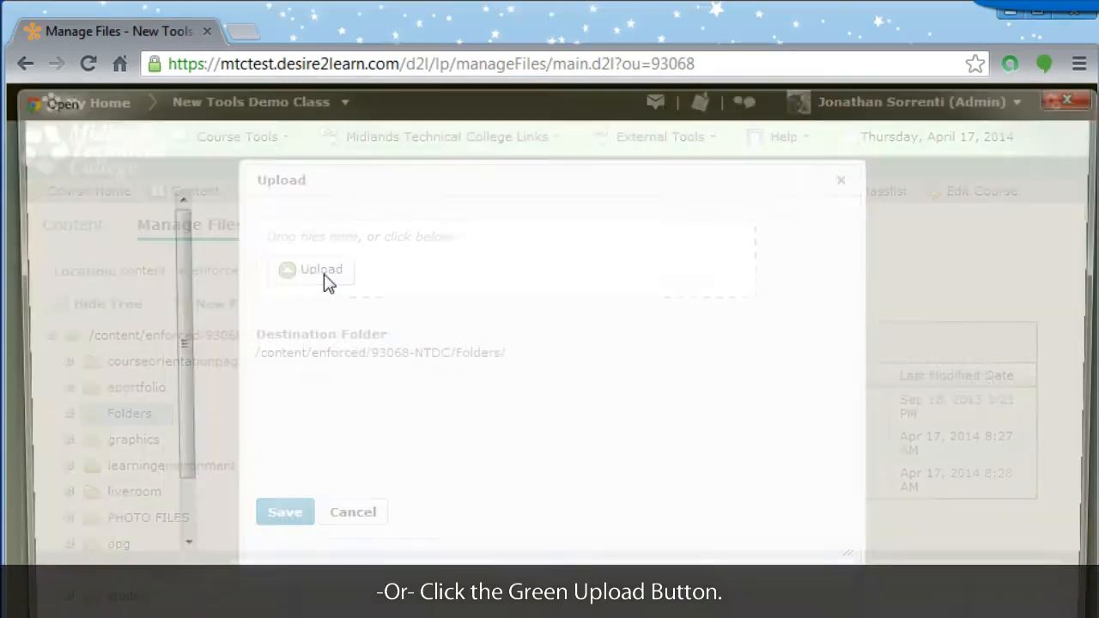
{"action": "left_click", "coordinate": [311, 268]}
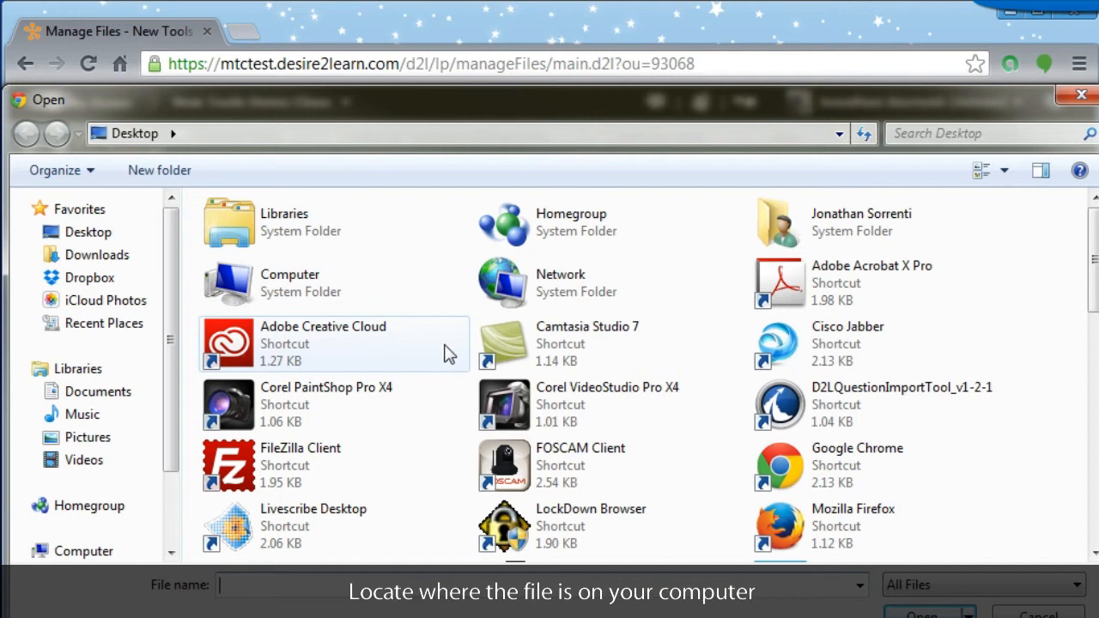
{"action": "mouse_move", "coordinate": [908, 343]}
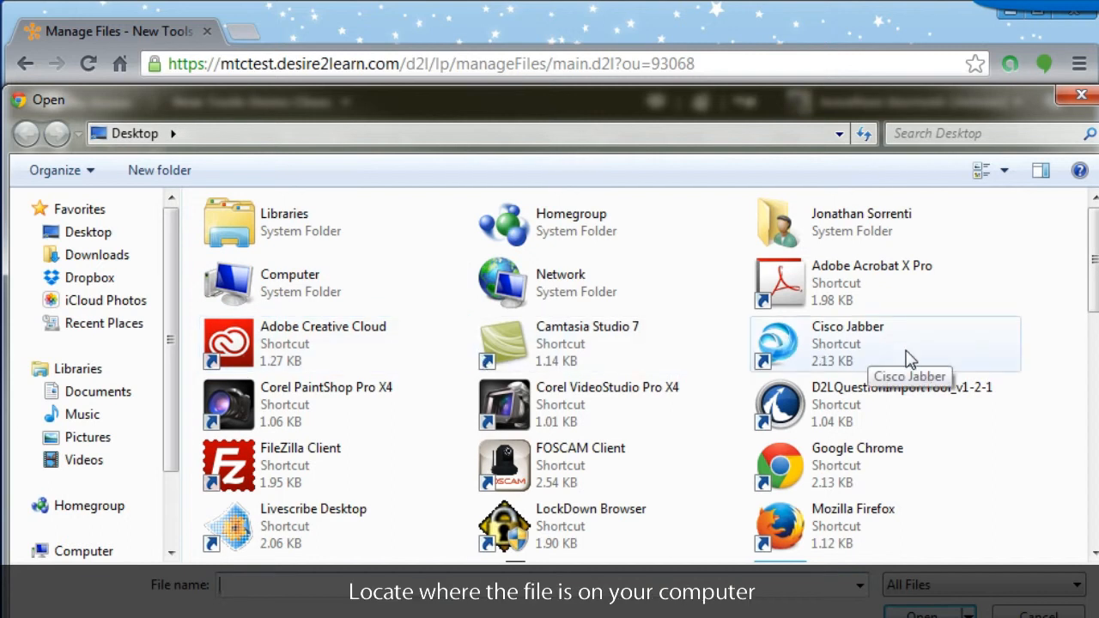
{"action": "scroll", "scroll_direction": "down", "scroll_amount": 3}
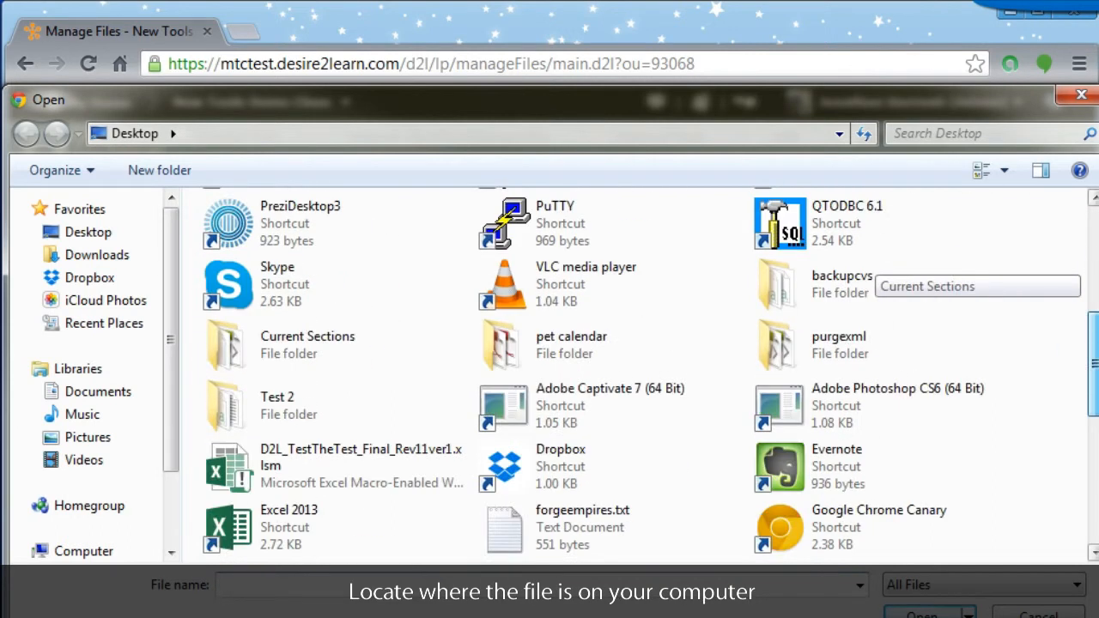
{"action": "scroll", "scroll_direction": "down", "scroll_amount": 3}
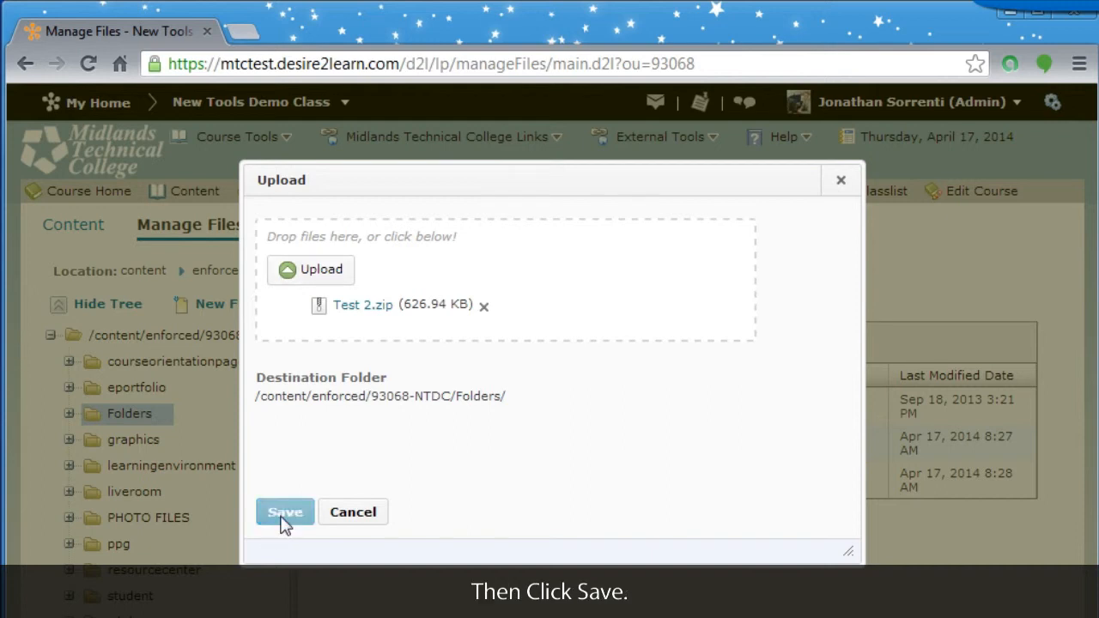
{"action": "left_click", "coordinate": [284, 511]}
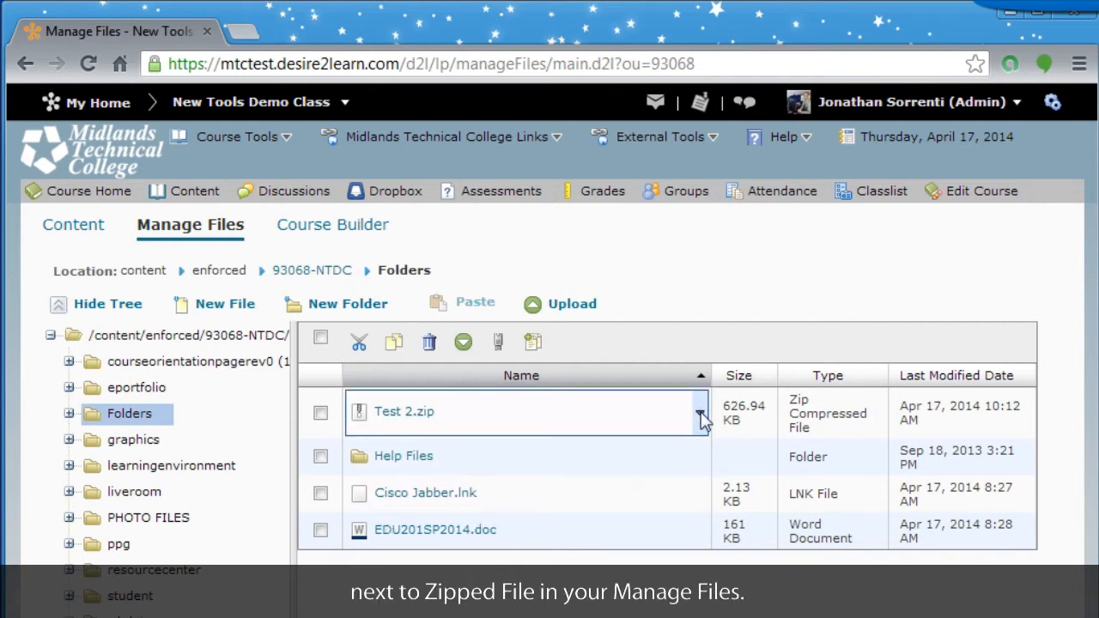
Step: Choose Unzip from the Test 2.zip dropdown menu
{"action": "left_click", "coordinate": [700, 412]}
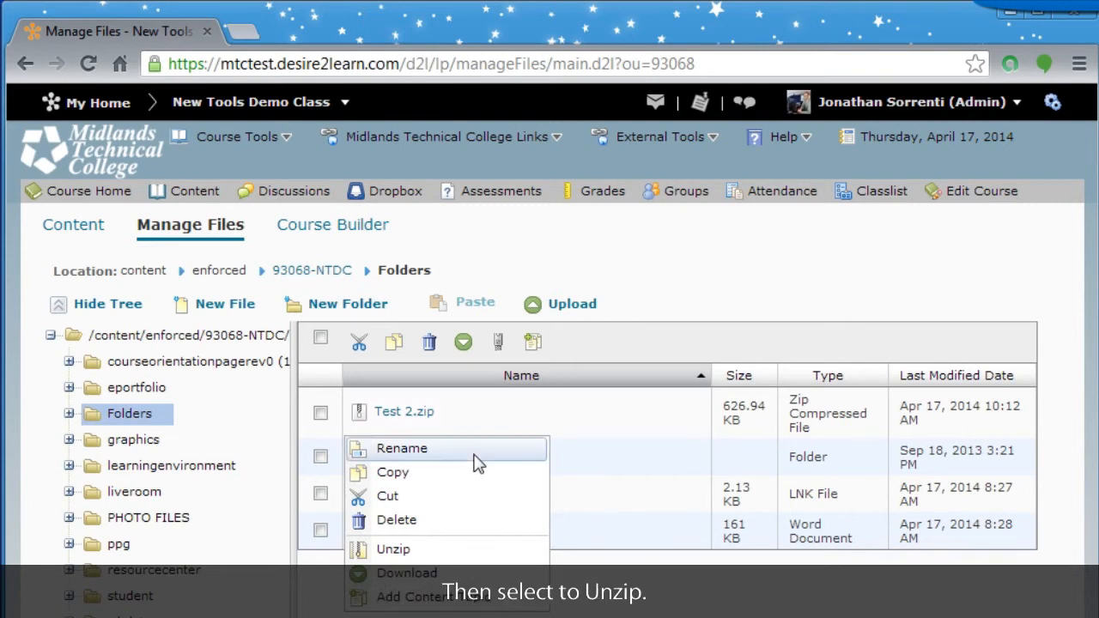
{"action": "mouse_move", "coordinate": [418, 558]}
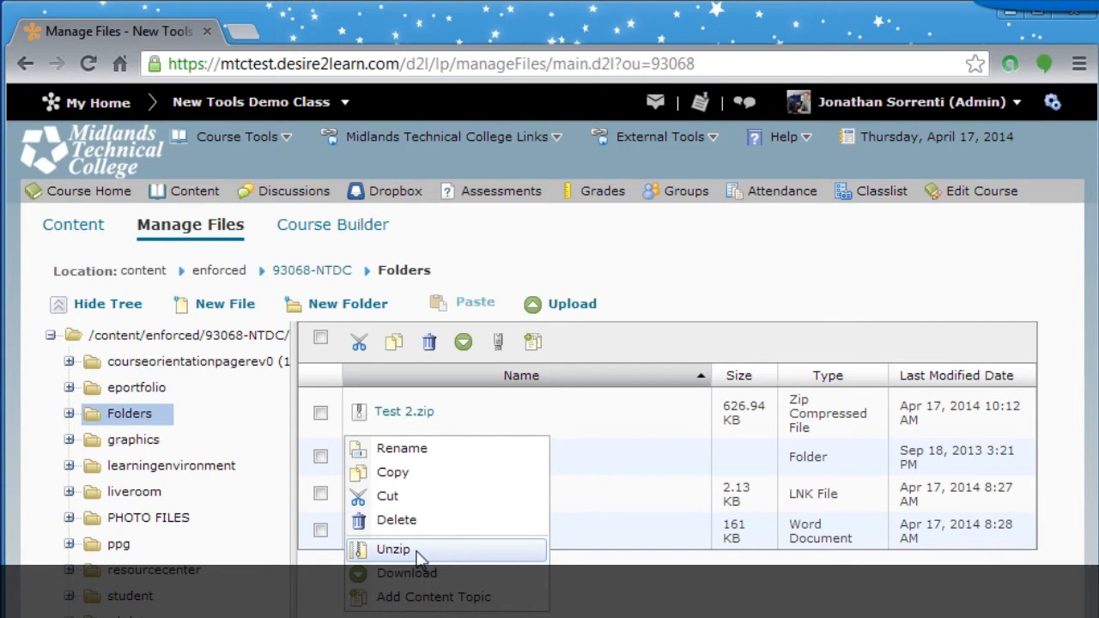
{"action": "left_click", "coordinate": [392, 548]}
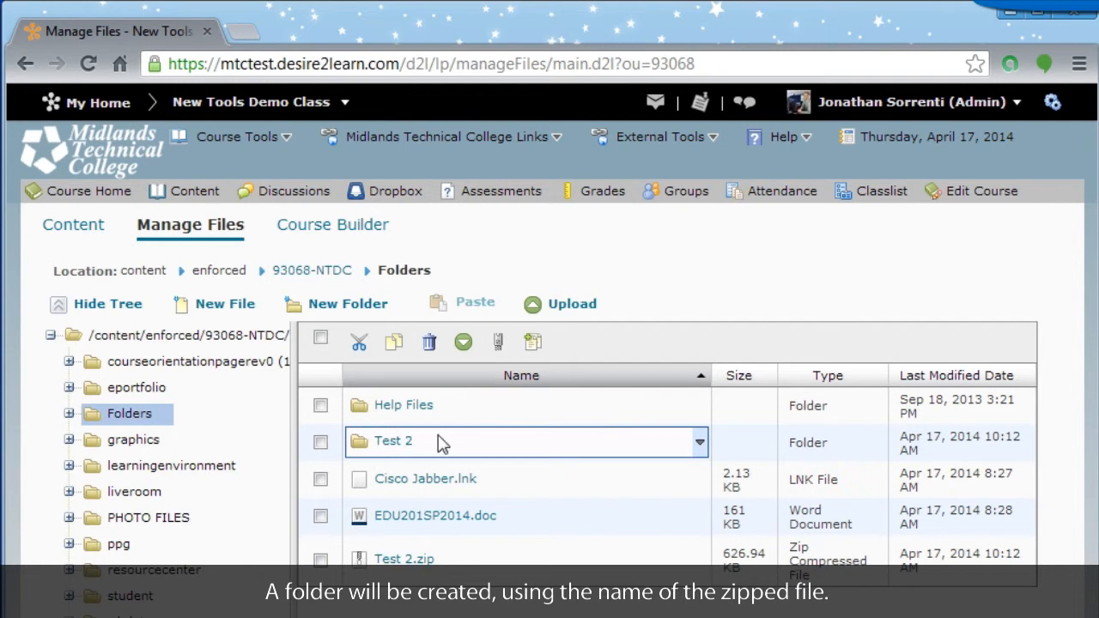
{"action": "mouse_move", "coordinate": [391, 440]}
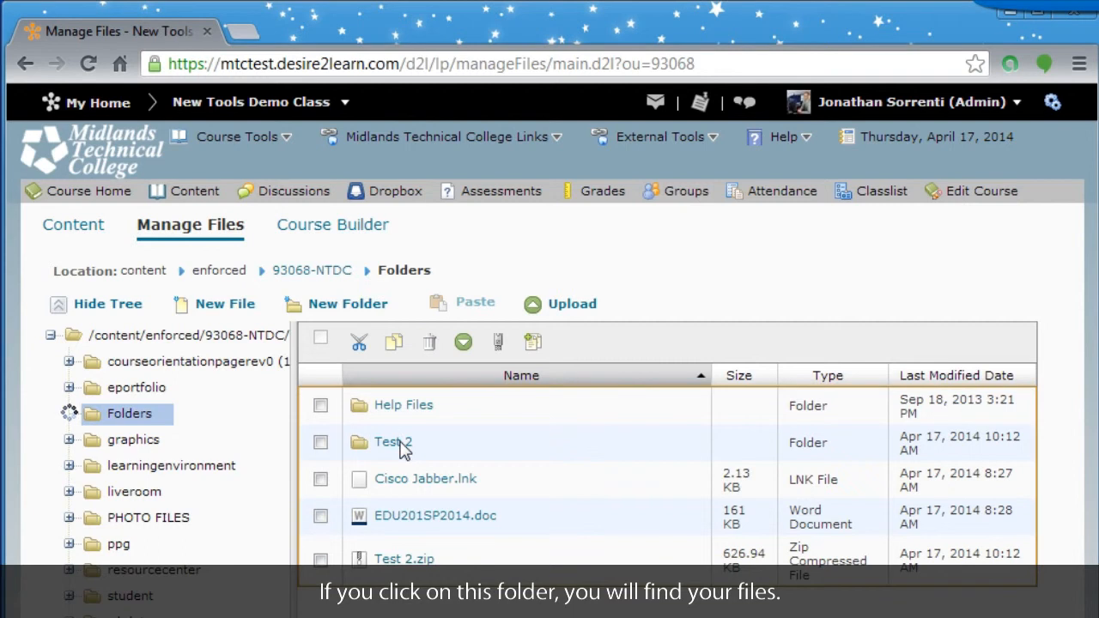
{"action": "left_click", "coordinate": [392, 442]}
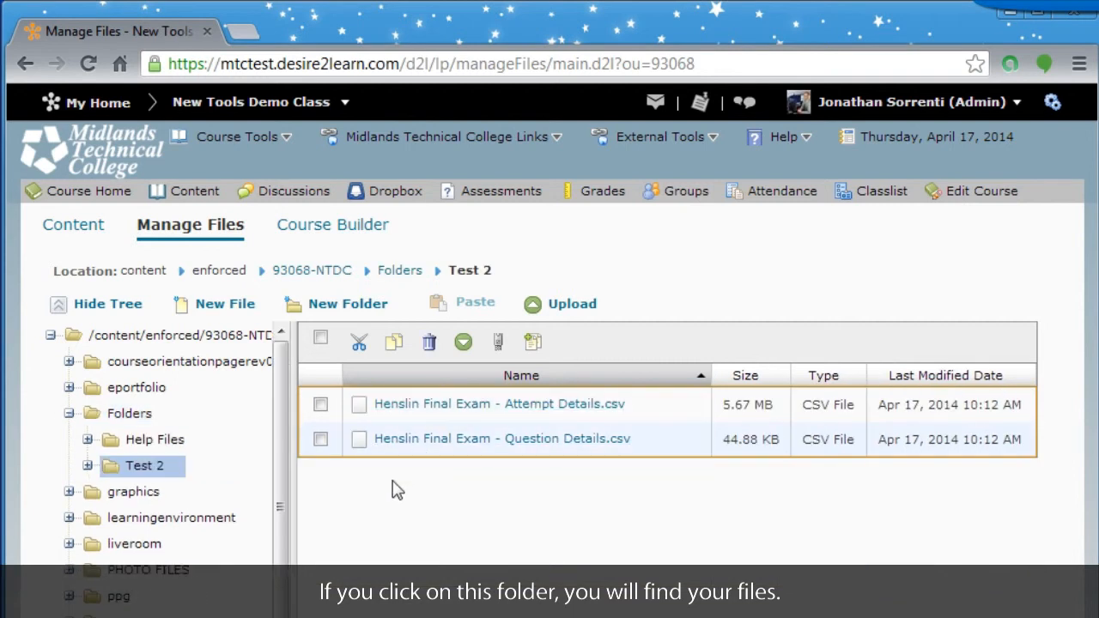
{"action": "left_click", "coordinate": [129, 413]}
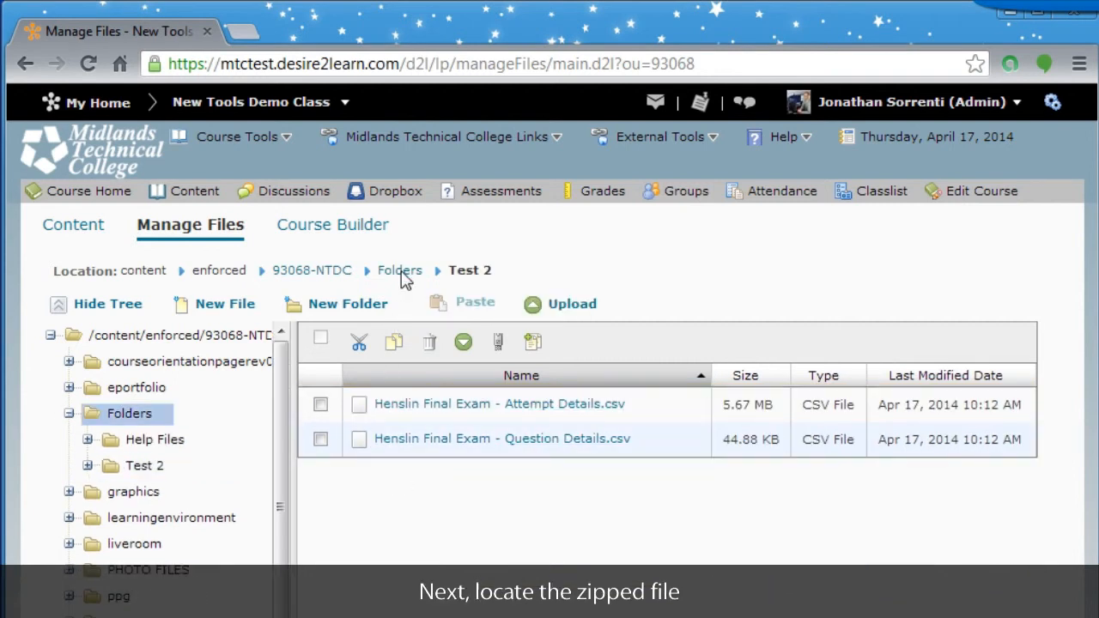
{"action": "left_click", "coordinate": [399, 270]}
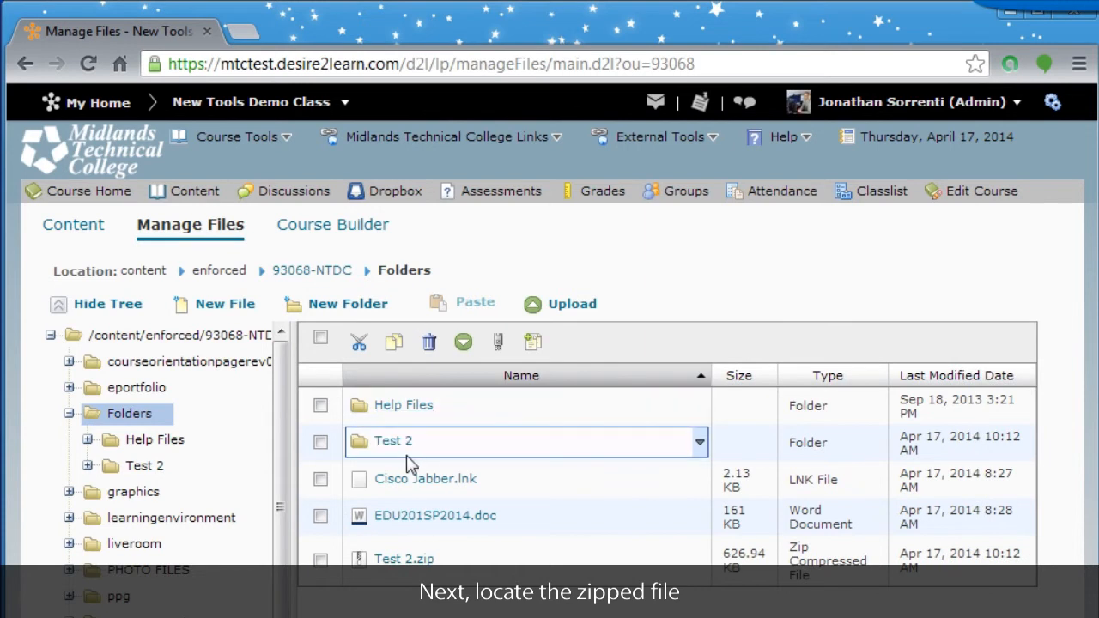
{"action": "mouse_move", "coordinate": [430, 470]}
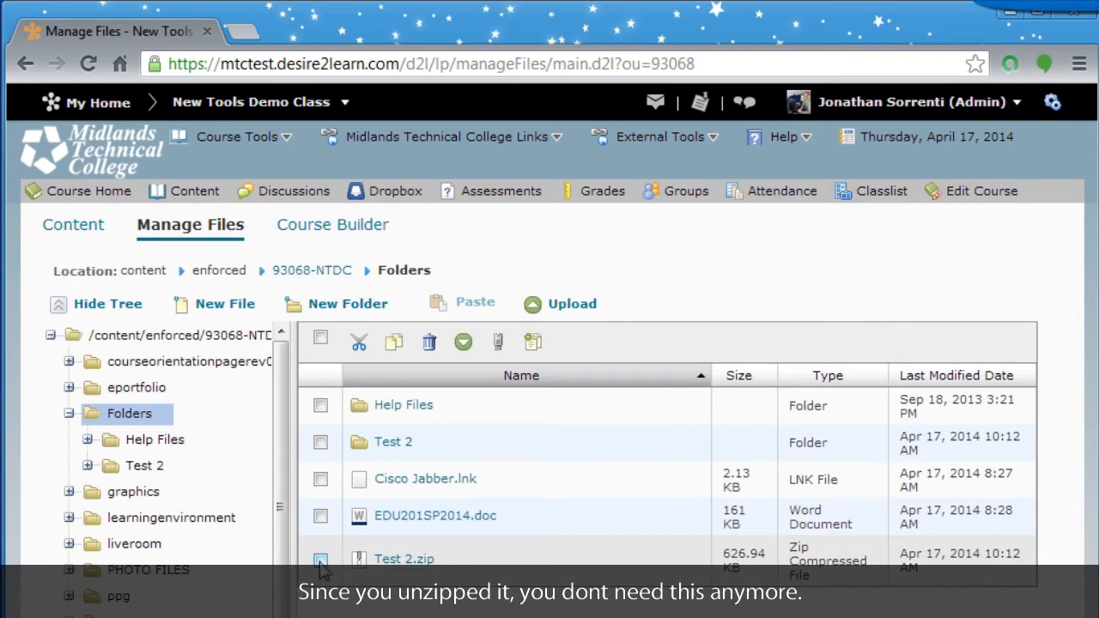
Step: Check Test 2.zip, delete it with the trash icon, and confirm Yes
{"action": "left_click", "coordinate": [320, 559]}
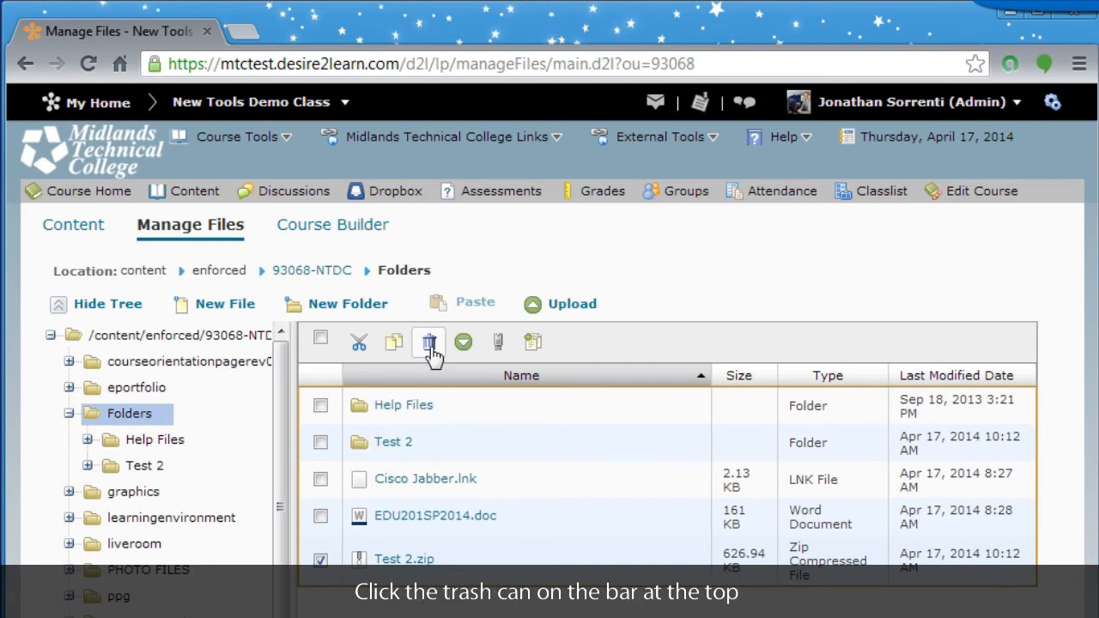
{"action": "mouse_move", "coordinate": [428, 342]}
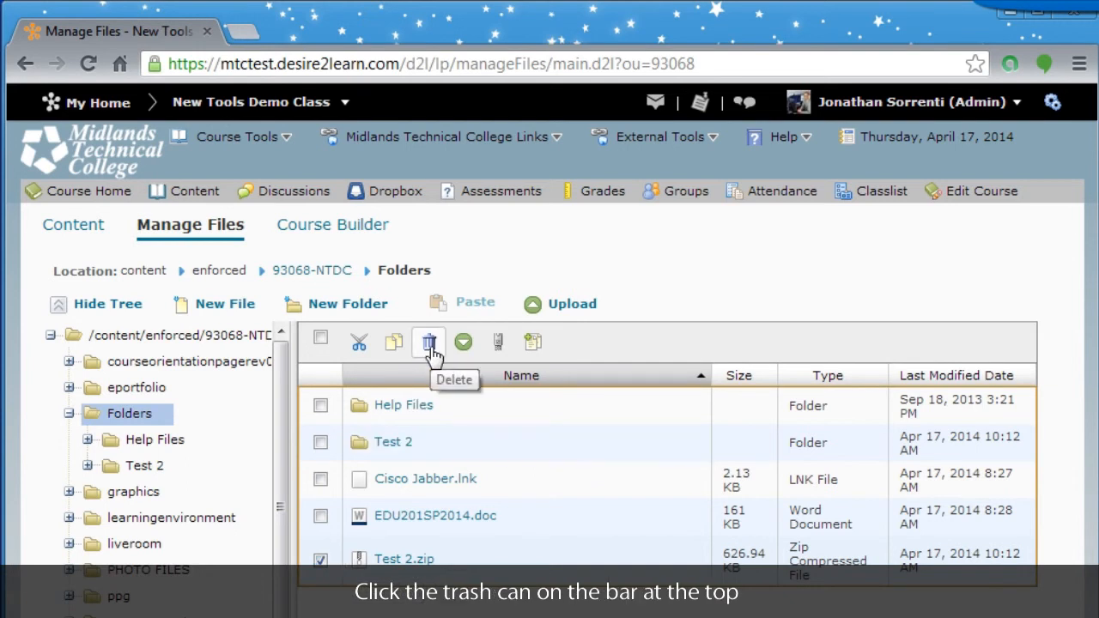
{"action": "left_click", "coordinate": [428, 342]}
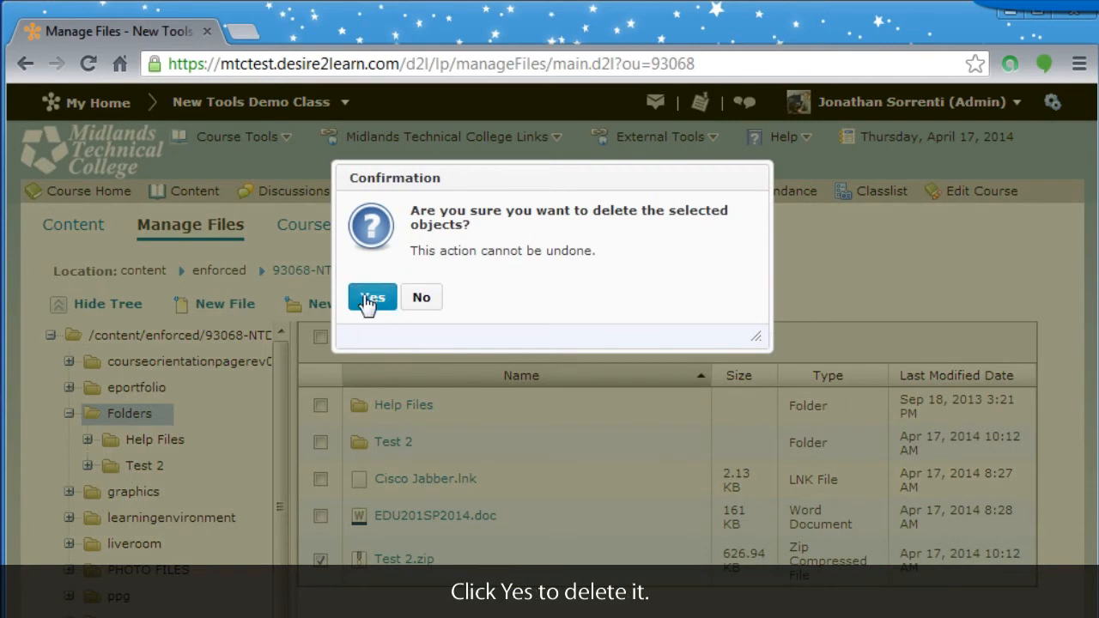
{"action": "left_click", "coordinate": [371, 297]}
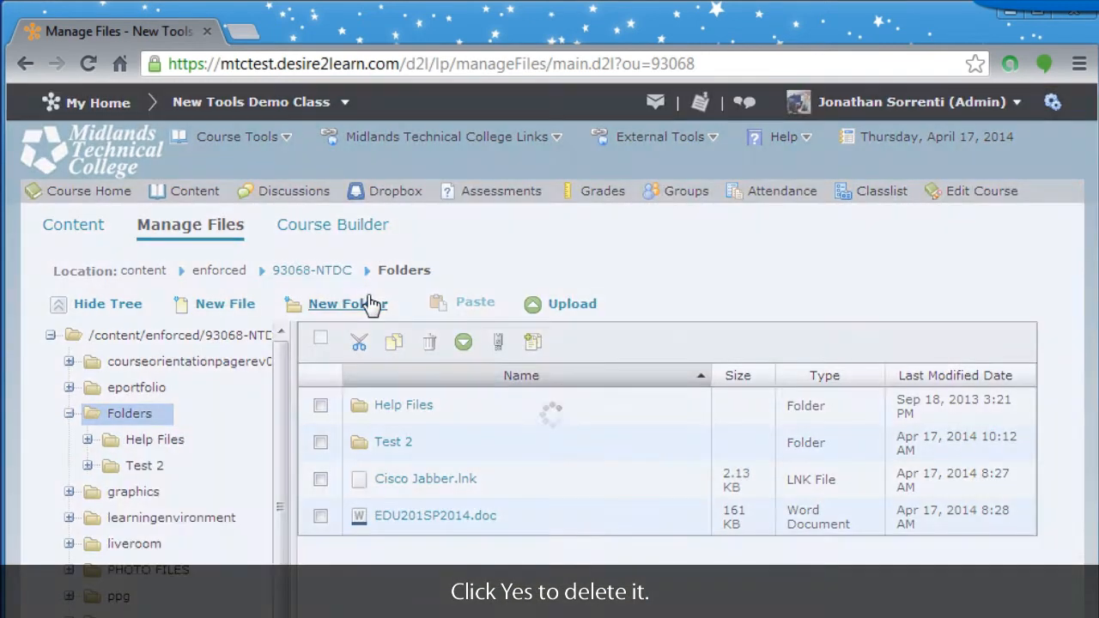